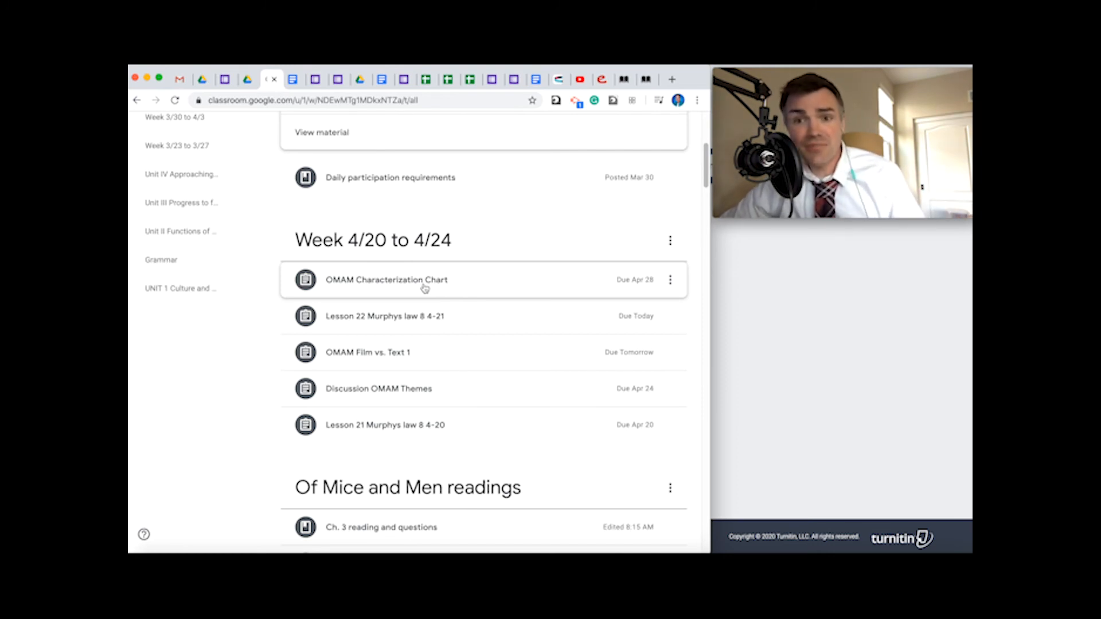
{"action": "mouse_move", "coordinate": [374, 292]}
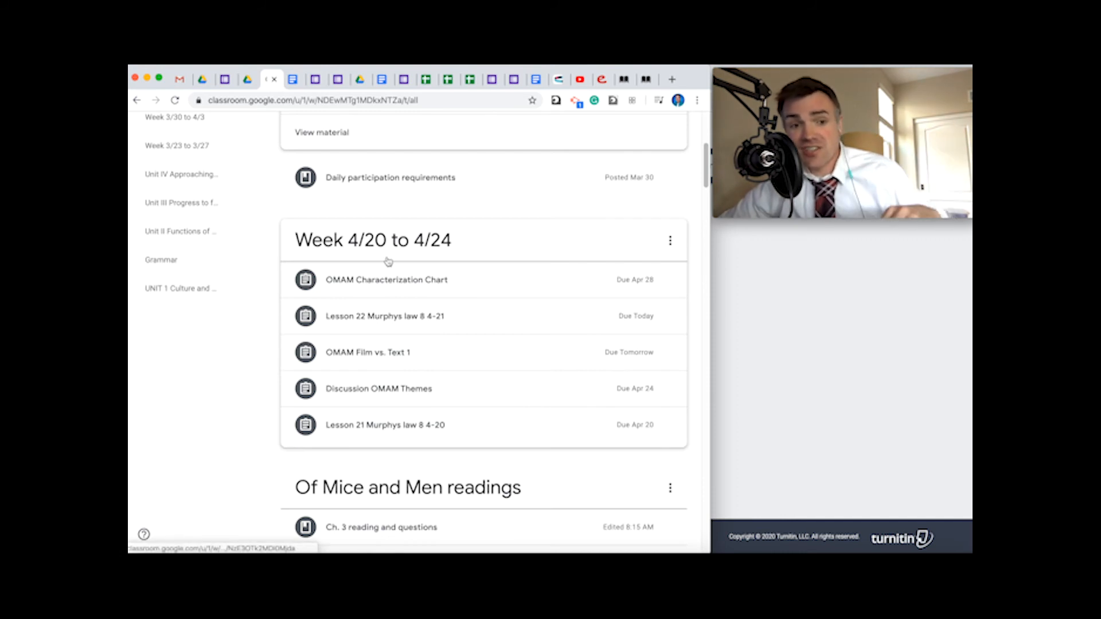
{"action": "mouse_move", "coordinate": [372, 280]}
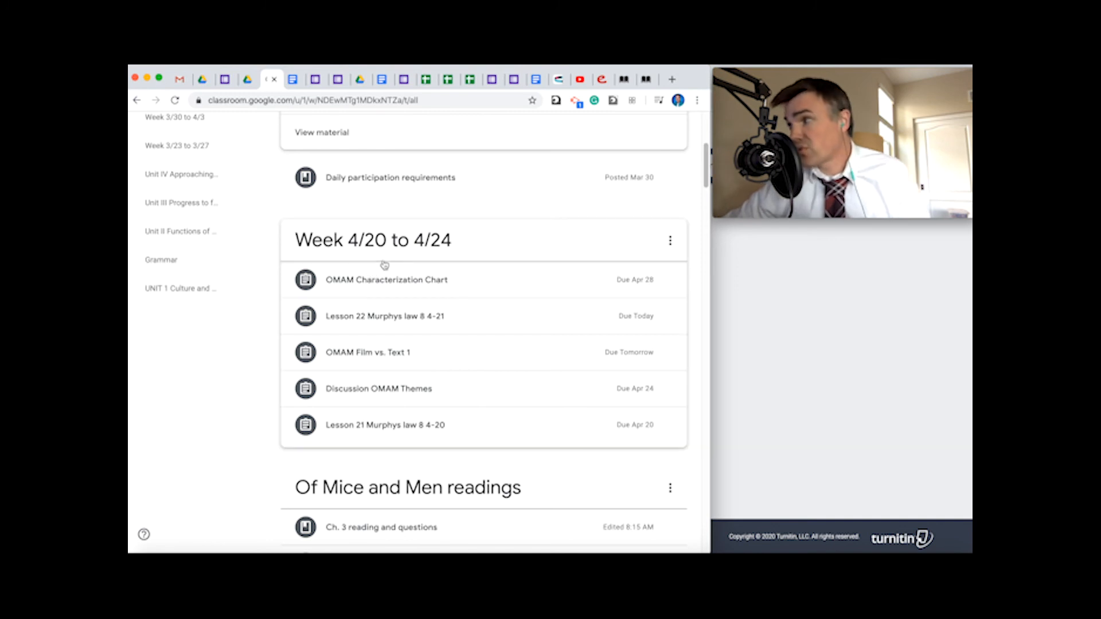
{"action": "mouse_move", "coordinate": [385, 280]}
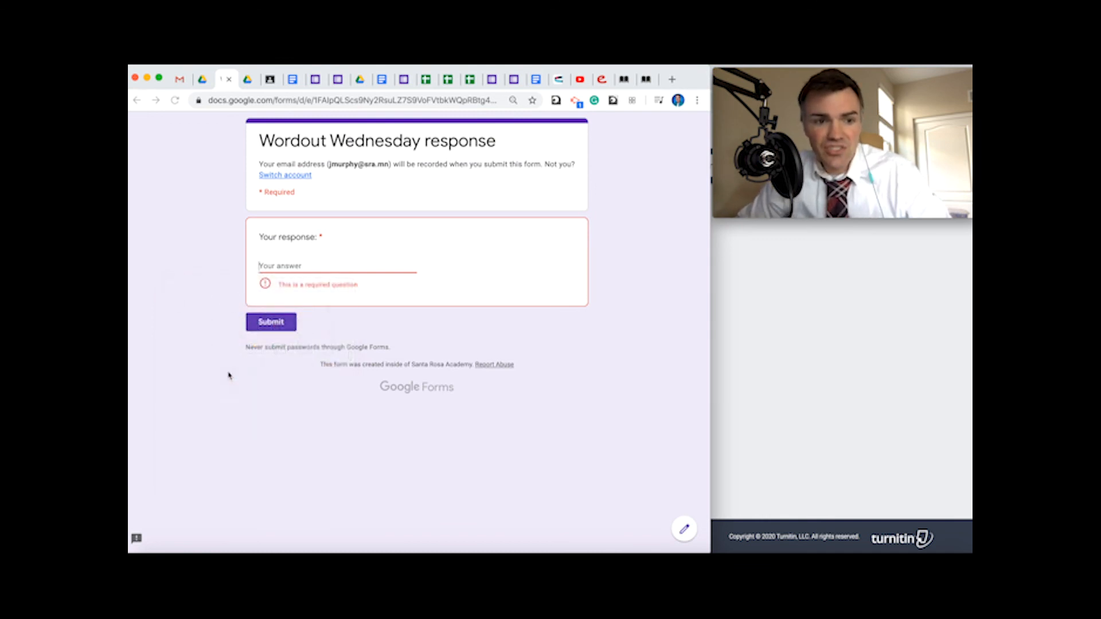
- Insert two emojis into the Your answer field of the response question
{"action": "left_click", "coordinate": [337, 265]}
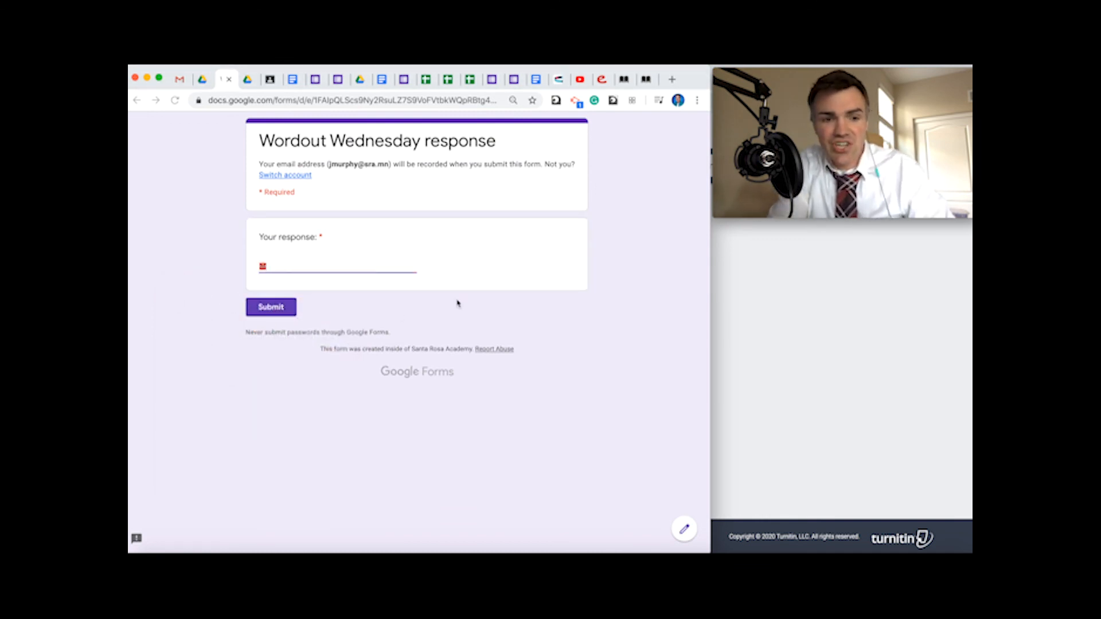
{"action": "left_click", "coordinate": [263, 265]}
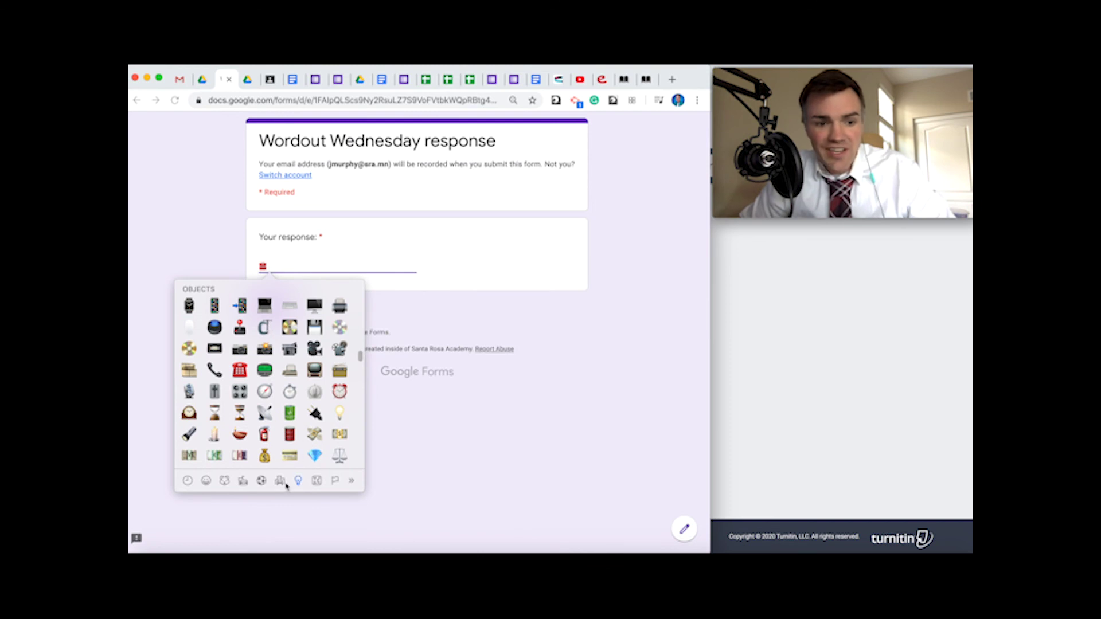
{"action": "left_click", "coordinate": [280, 480]}
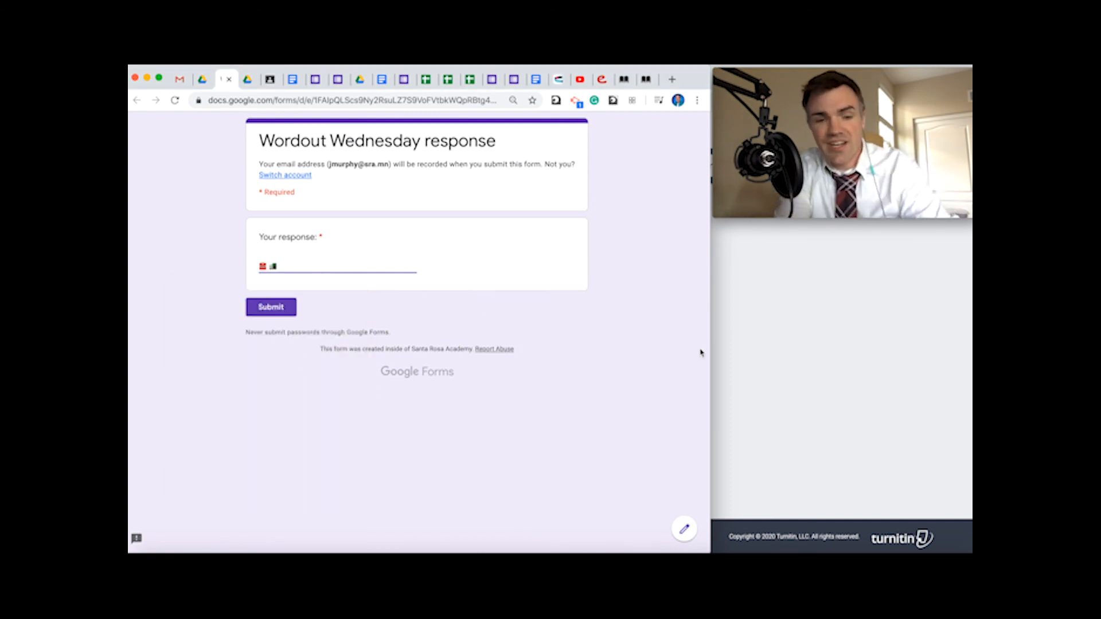
{"action": "mouse_move", "coordinate": [745, 351]}
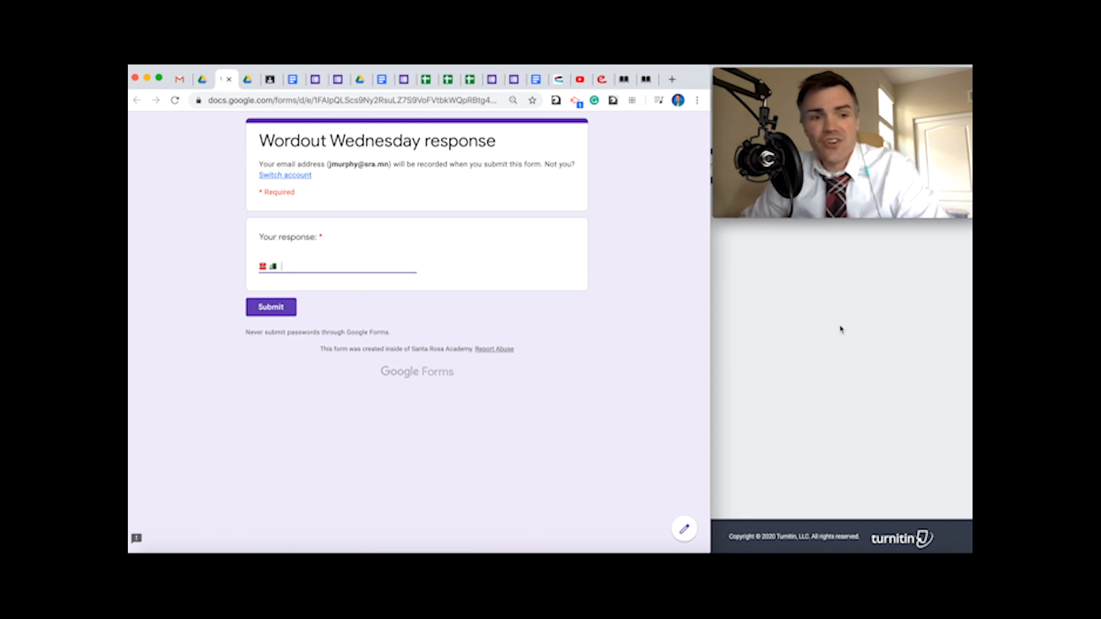
- Add the start of an explanation after the emojis: "These images refer to..."
{"action": "type", "text": "Thi"}
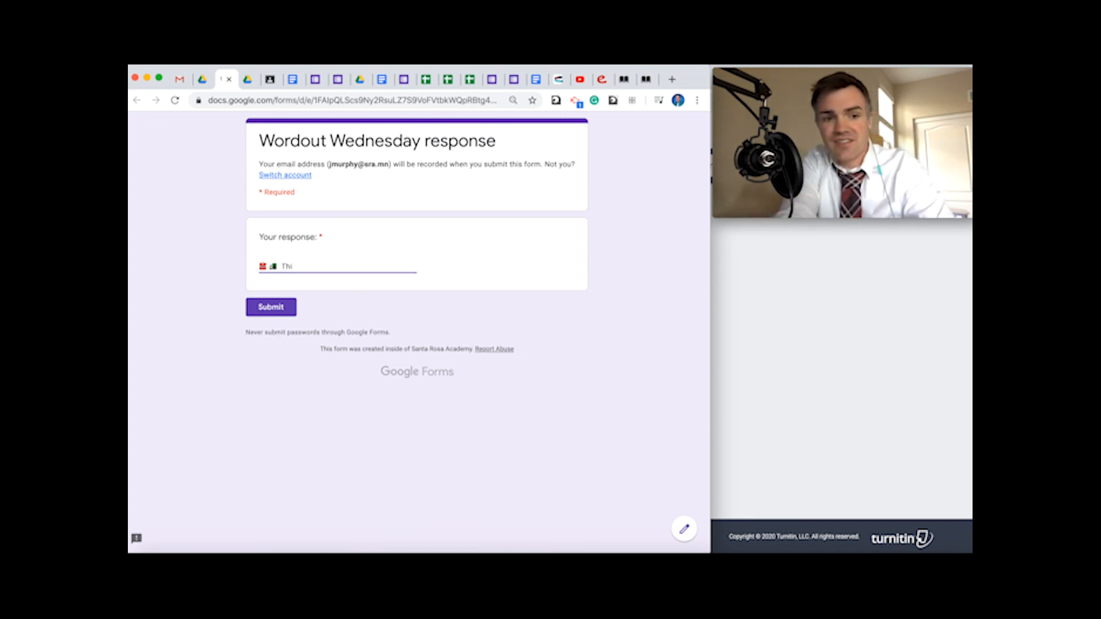
{"action": "type", "text": "These images ref"}
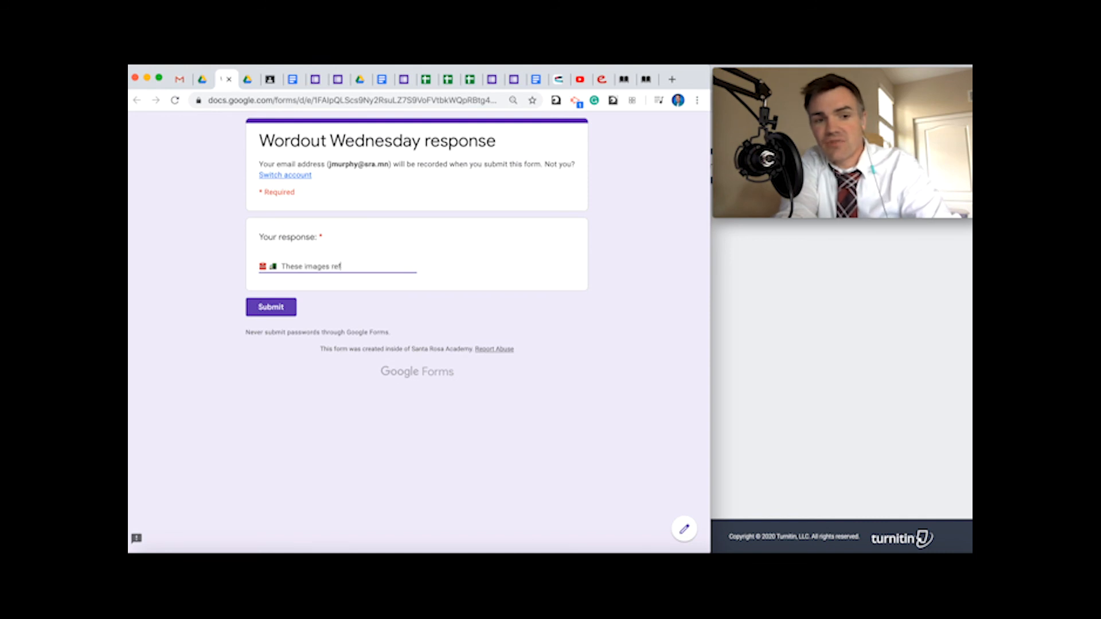
{"action": "type", "text": "er to..."}
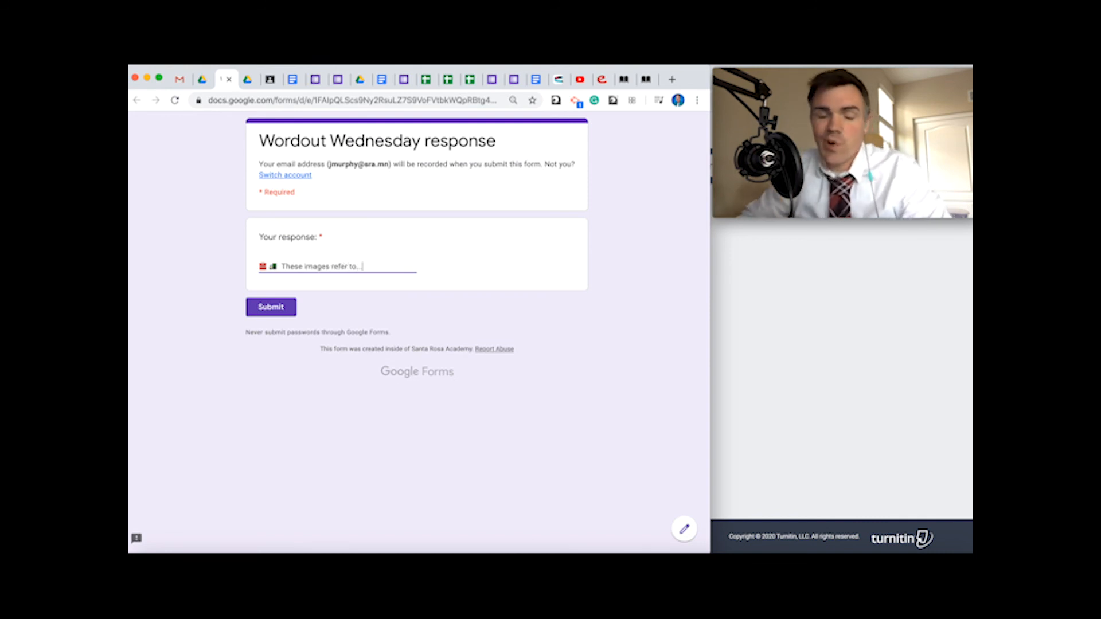